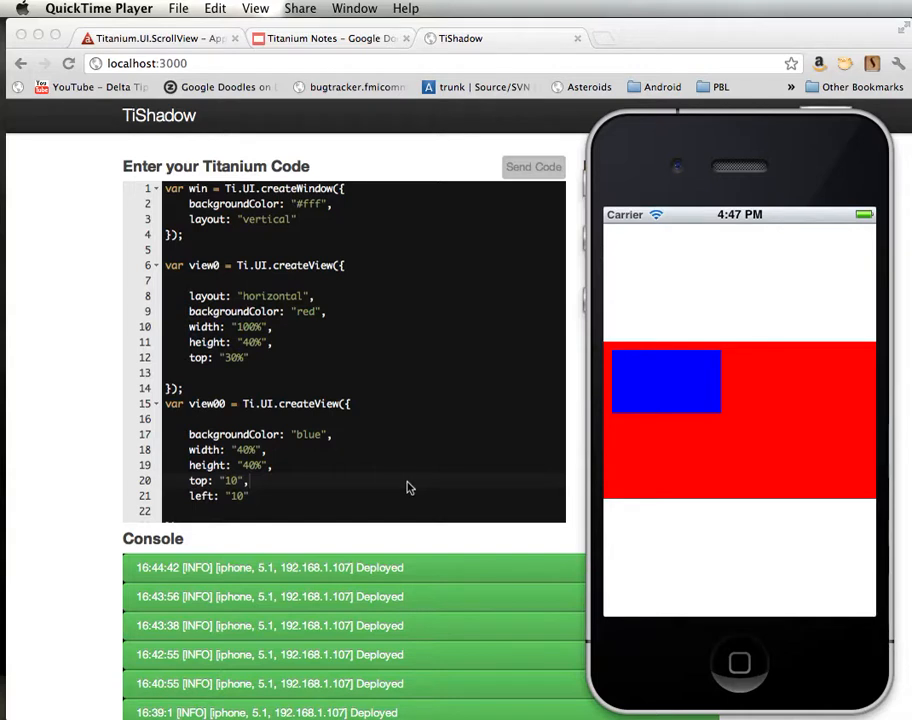
{"action": "mouse_move", "coordinate": [336, 368]}
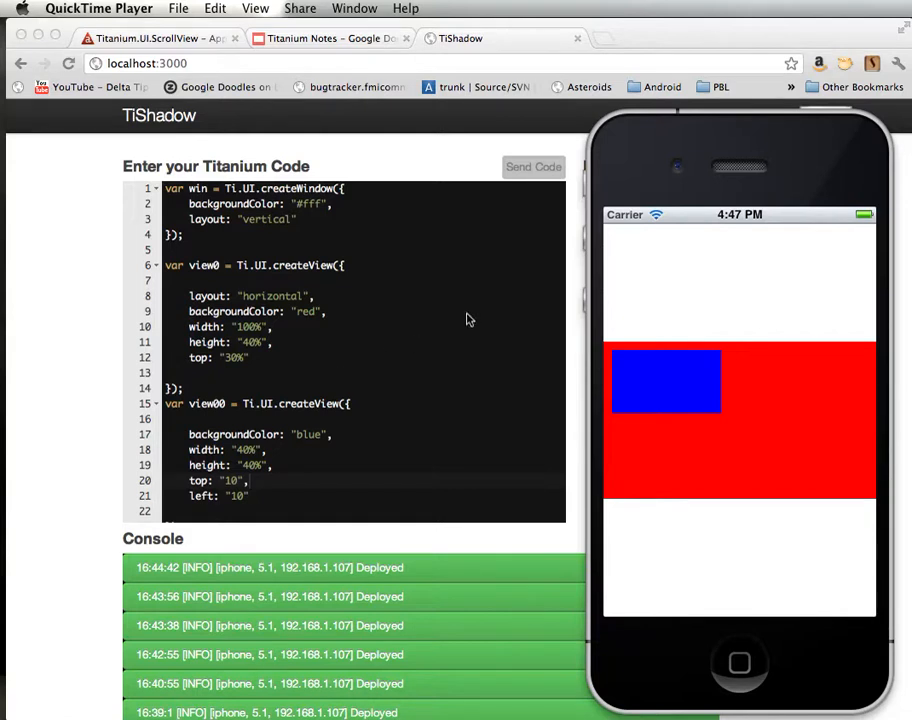
{"action": "mouse_move", "coordinate": [194, 428]}
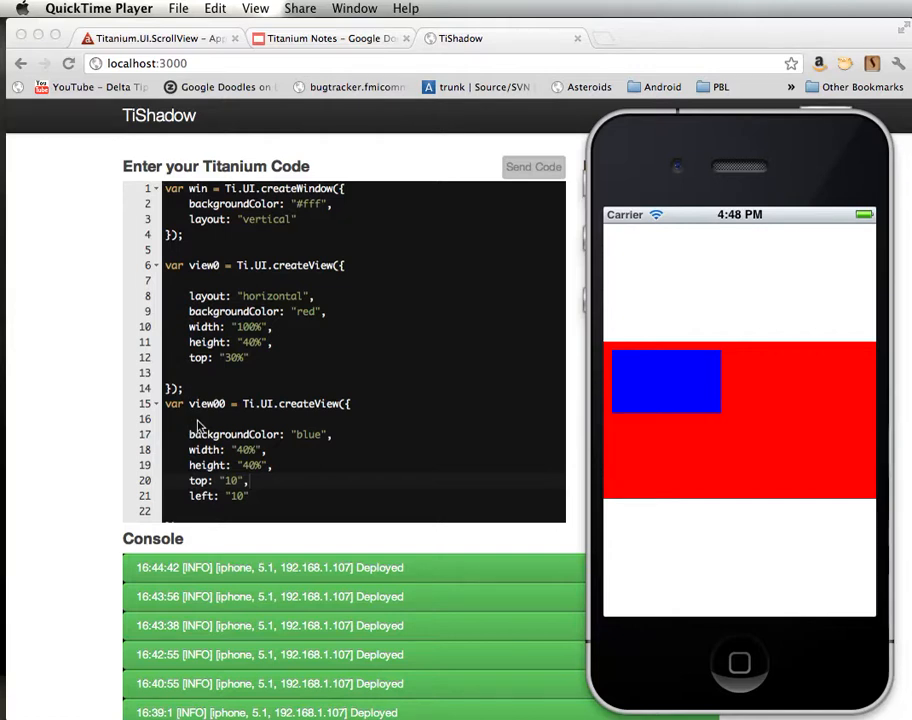
{"action": "mouse_move", "coordinate": [252, 264]}
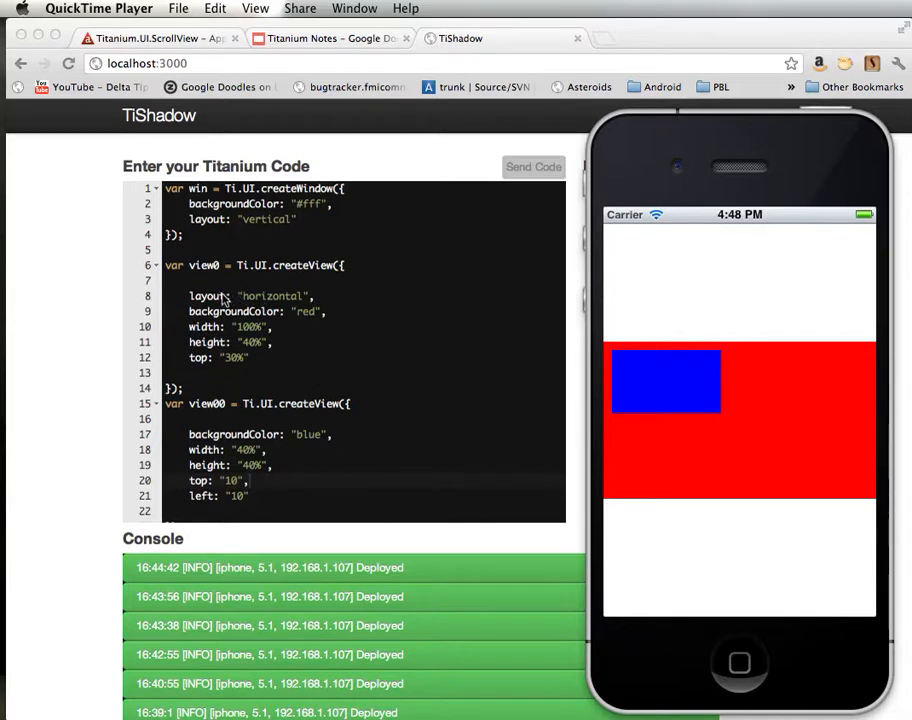
{"action": "mouse_move", "coordinate": [342, 304]}
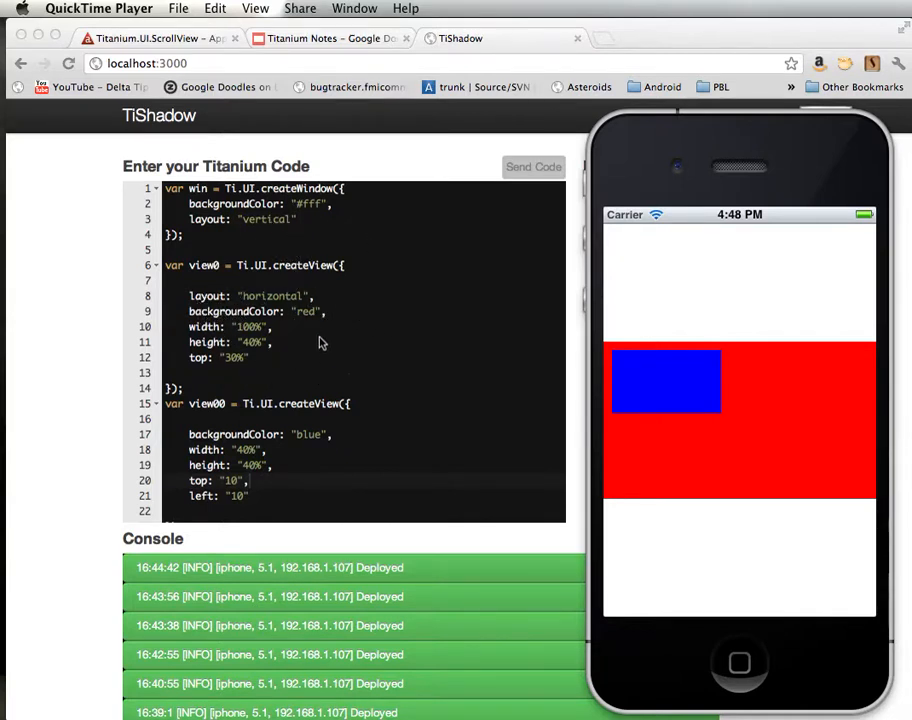
{"action": "mouse_move", "coordinate": [368, 292]}
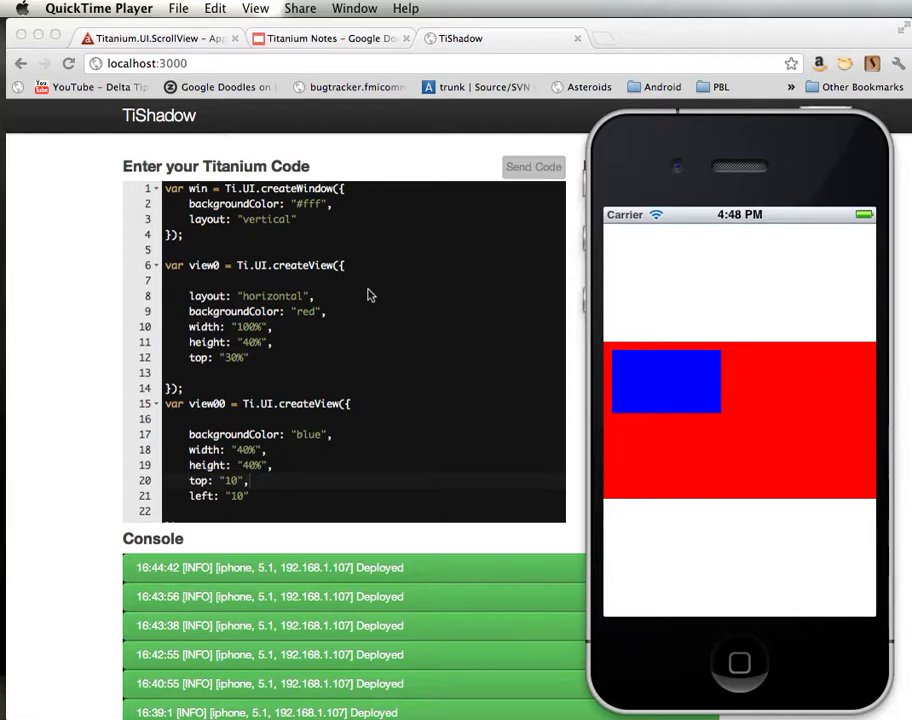
{"action": "mouse_move", "coordinate": [308, 498]}
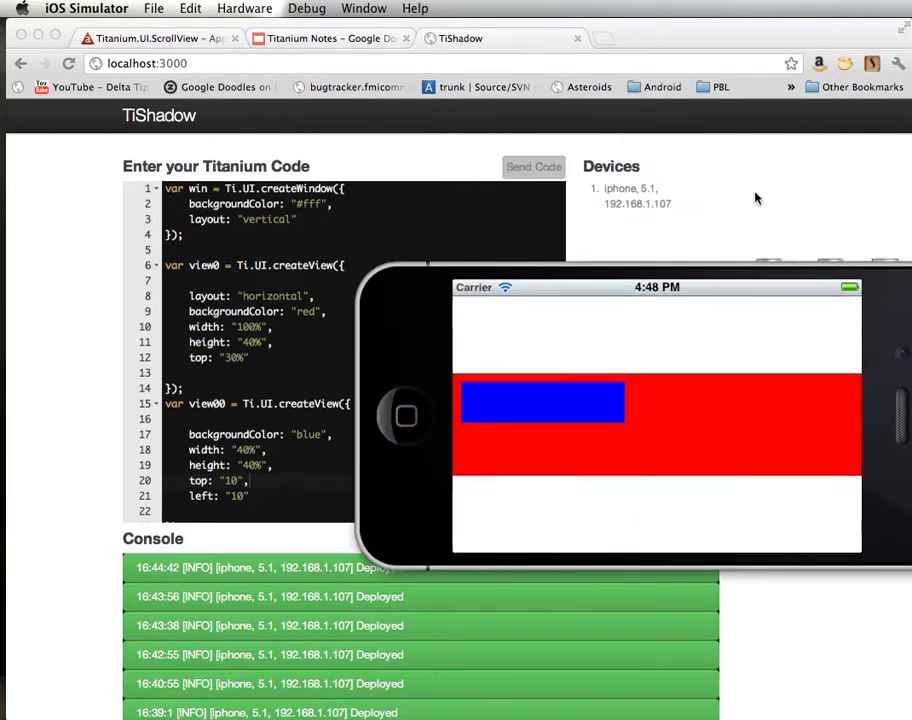
{"action": "mouse_move", "coordinate": [652, 360]}
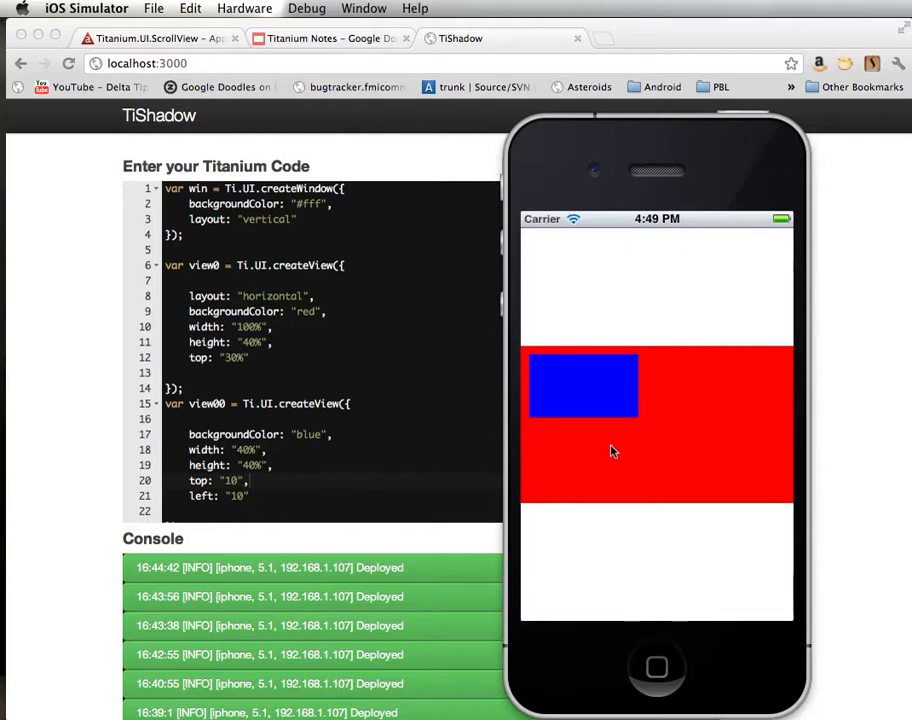
{"action": "mouse_move", "coordinate": [644, 496]}
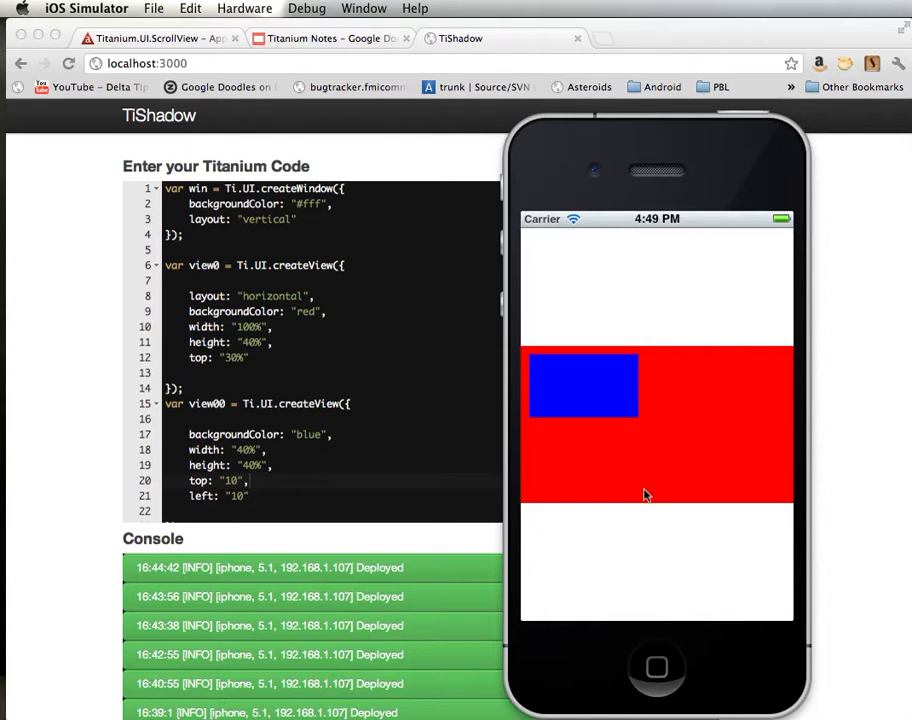
{"action": "mouse_move", "coordinate": [576, 400]}
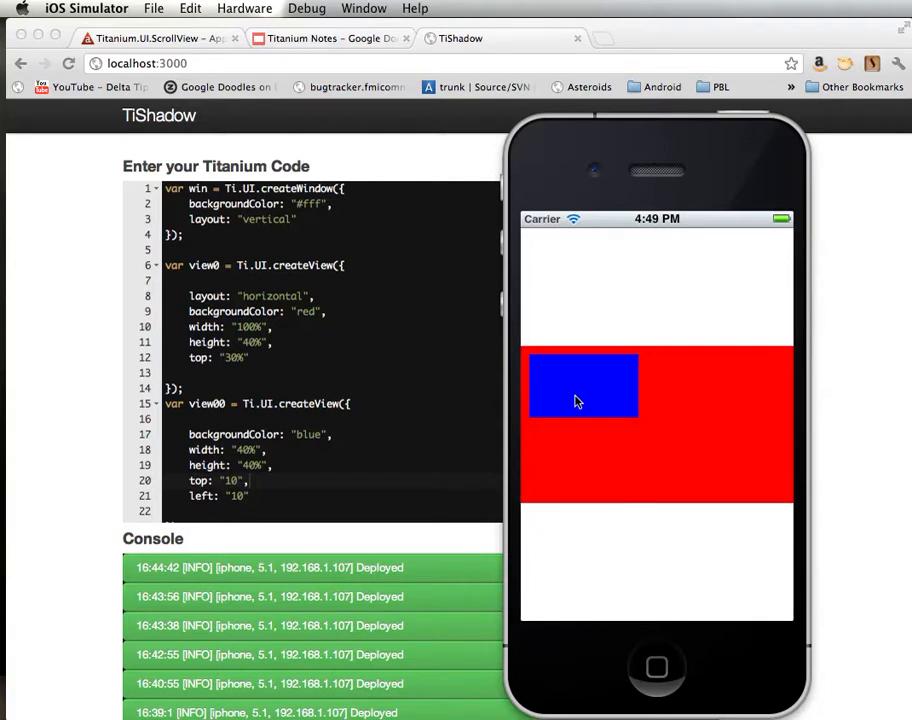
{"action": "mouse_move", "coordinate": [332, 344]}
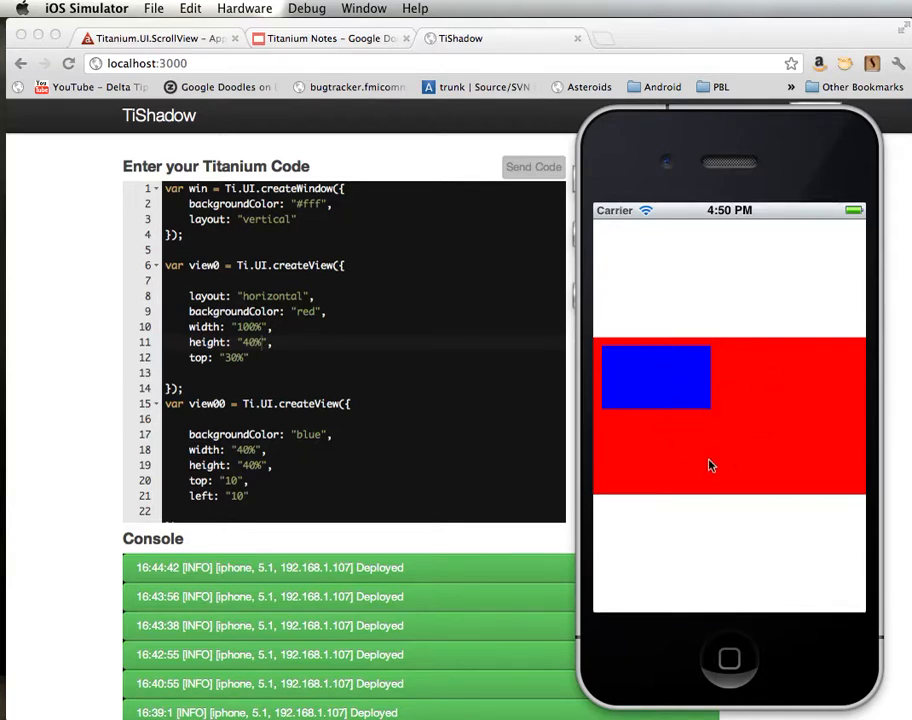
{"action": "mouse_move", "coordinate": [672, 404]}
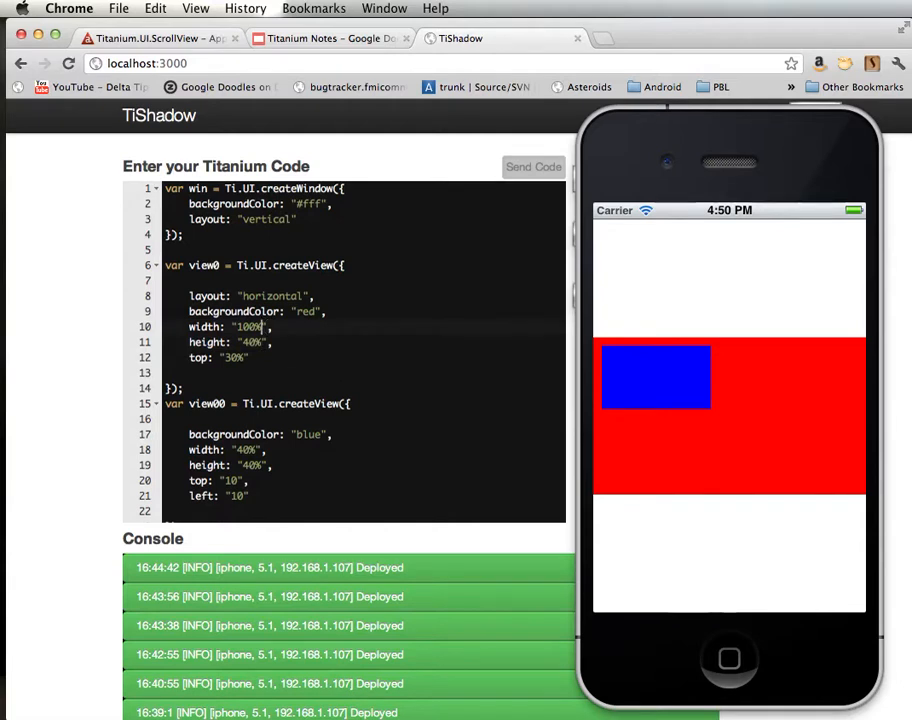
Step: Replace the red view's percentage width with a pixel value and its height with 160
{"action": "type", "text": "32"}
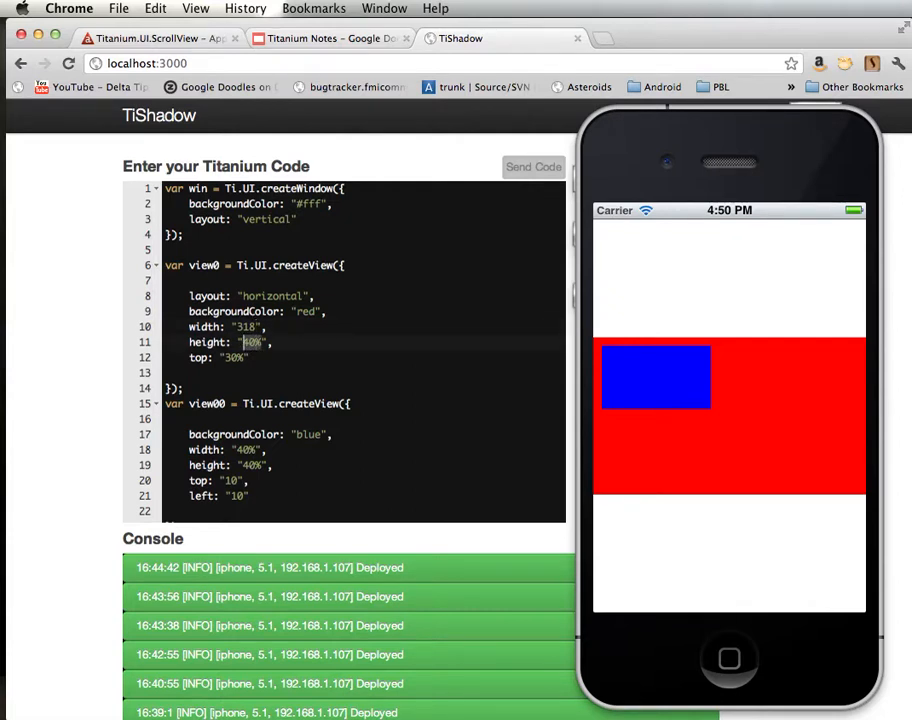
{"action": "type", "text": "160"}
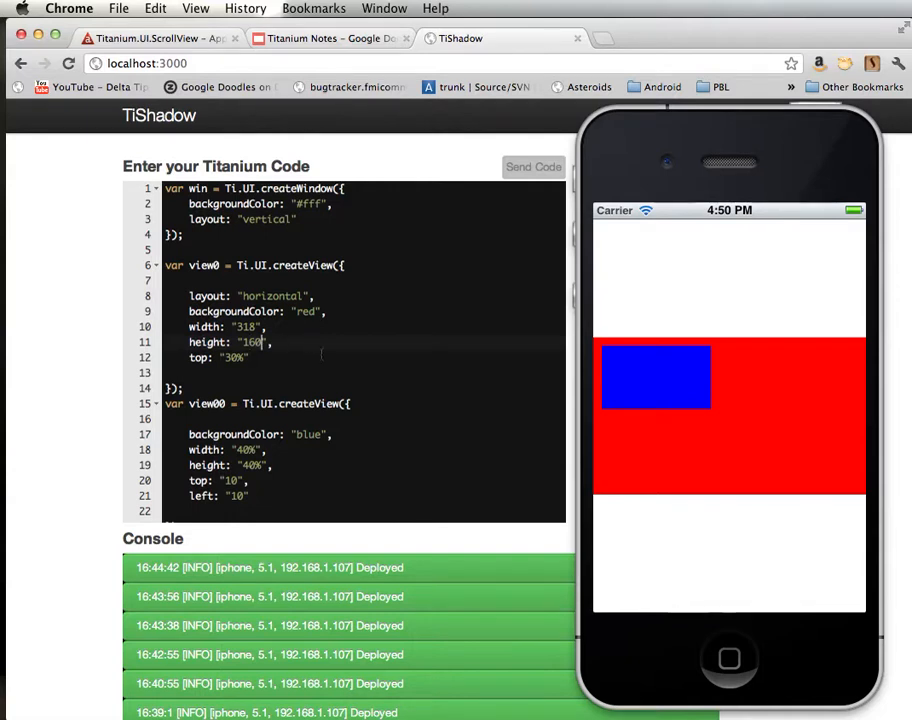
{"action": "mouse_move", "coordinate": [604, 228]}
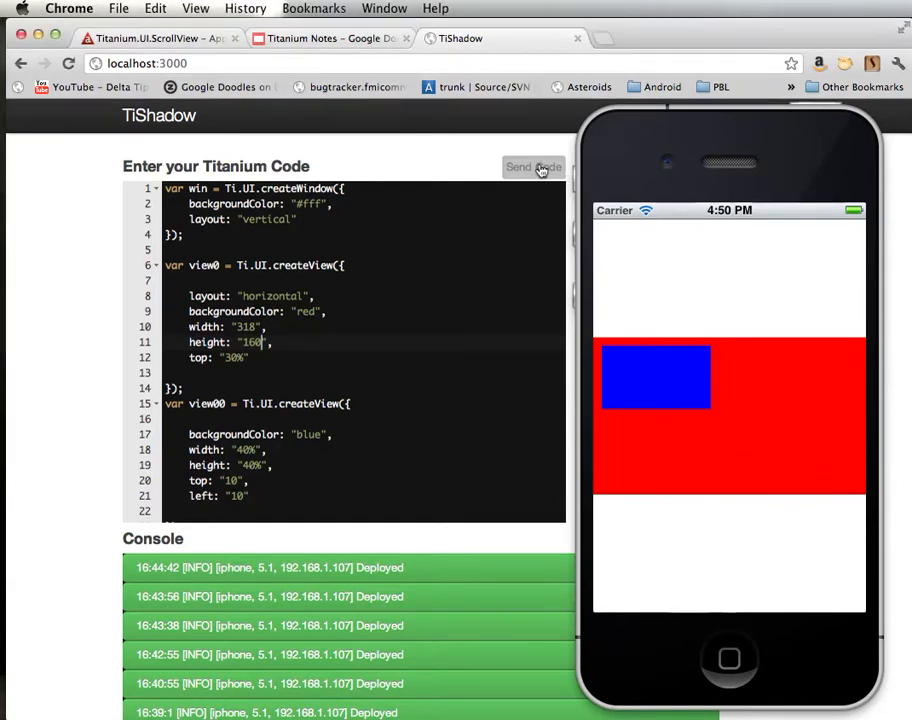
Step: Deploy the resized red view code to the connected iPhone simulator
{"action": "left_click", "coordinate": [532, 168]}
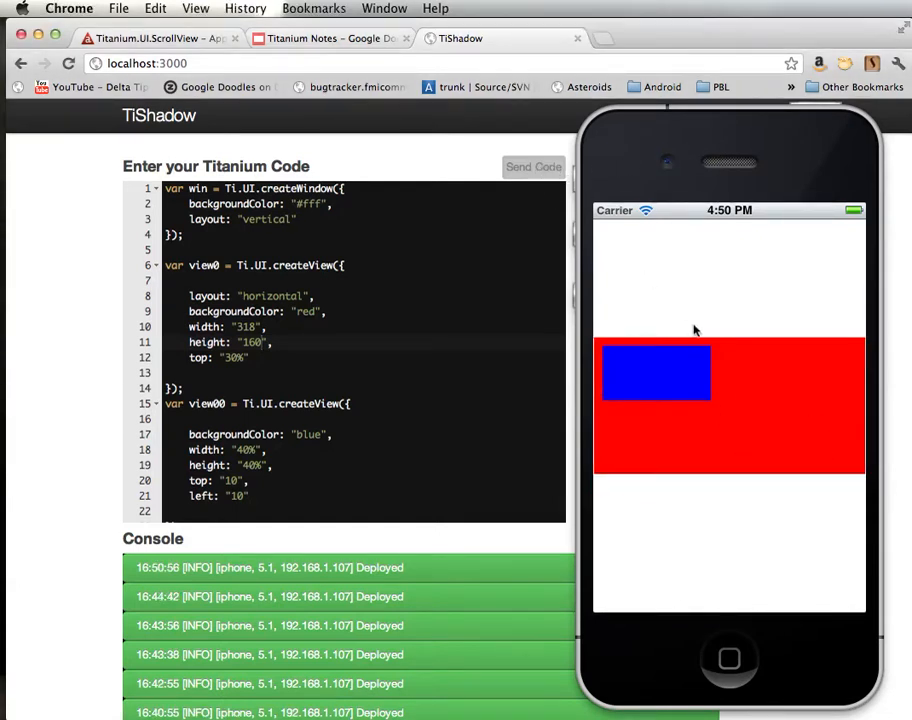
{"action": "mouse_move", "coordinate": [620, 324]}
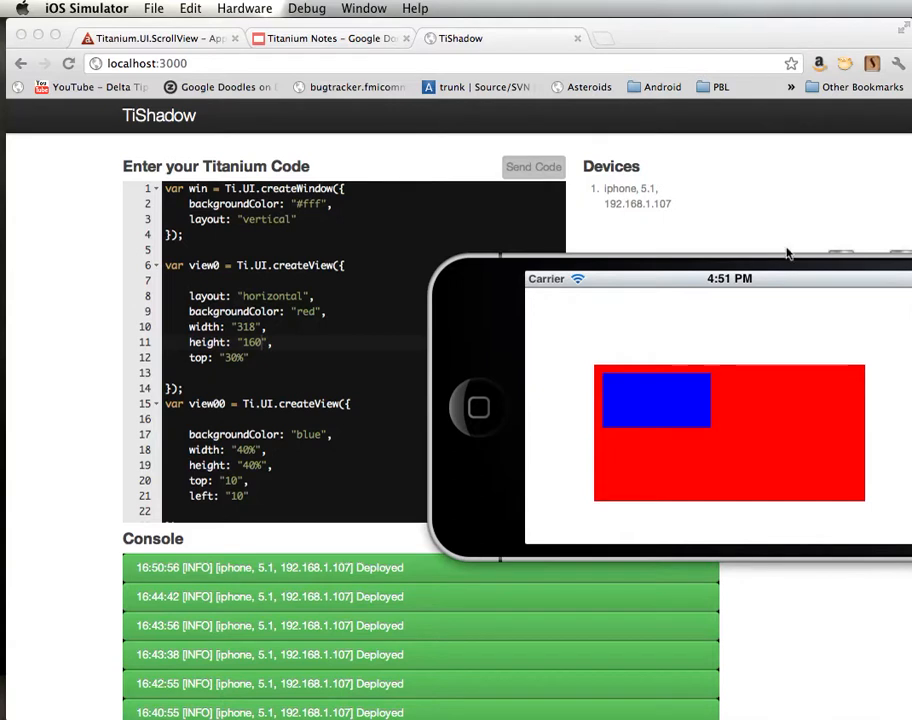
{"action": "mouse_move", "coordinate": [756, 376]}
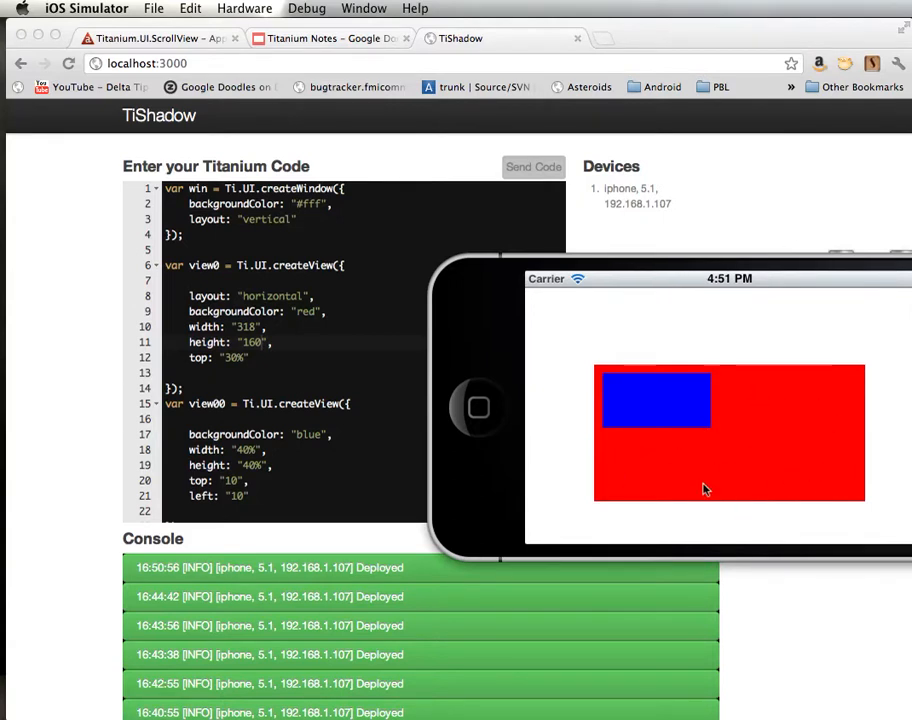
{"action": "mouse_move", "coordinate": [750, 492]}
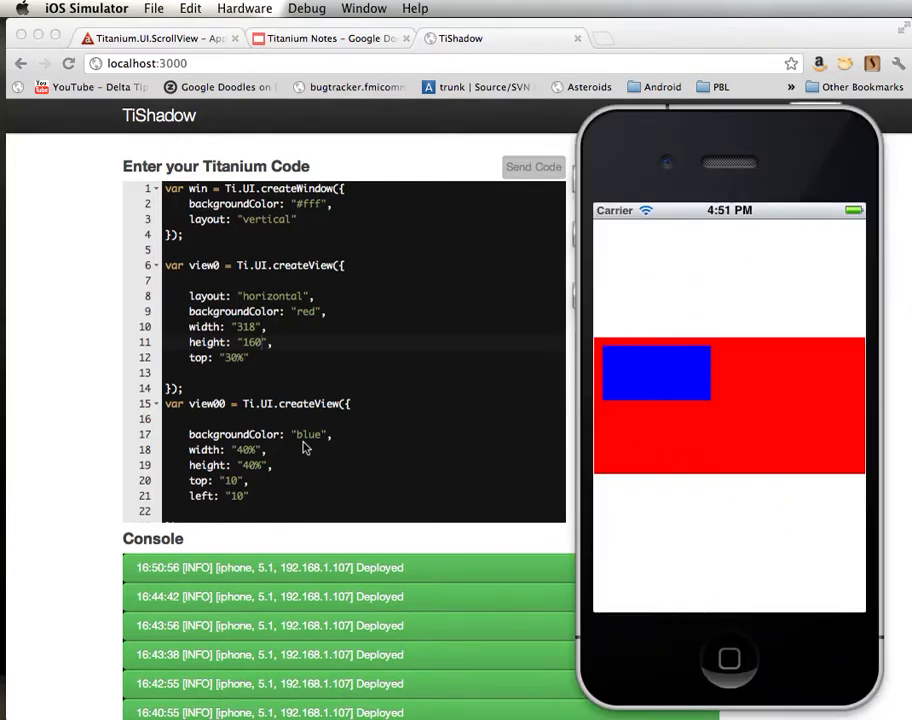
Step: Size the blue child view at width 120 and height 64 and deploy it to the simulator
{"action": "scroll", "scroll_direction": "down", "scroll_amount": 3}
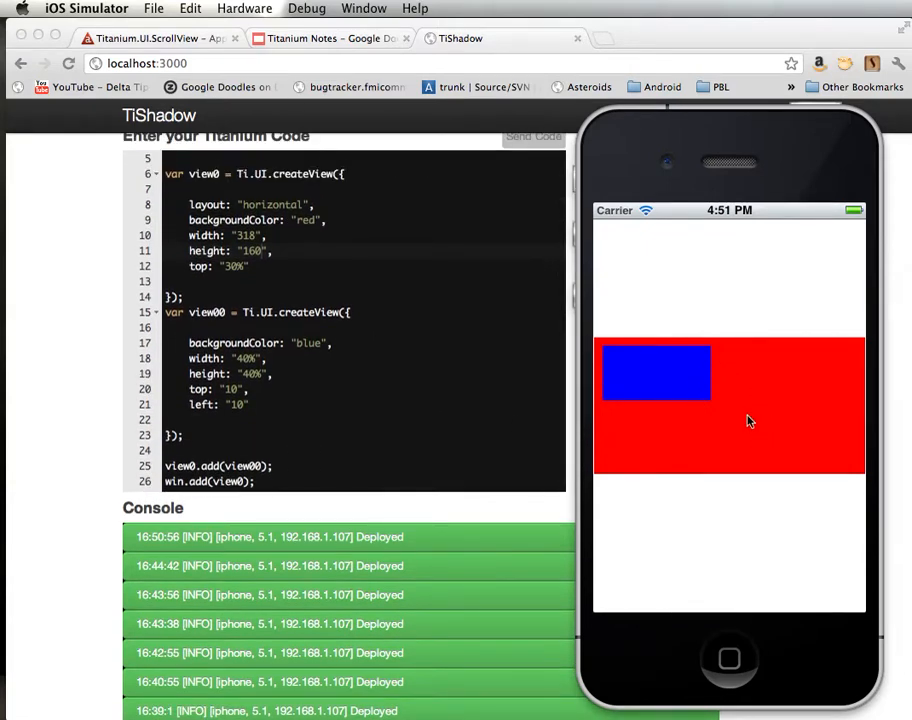
{"action": "mouse_move", "coordinate": [732, 384]}
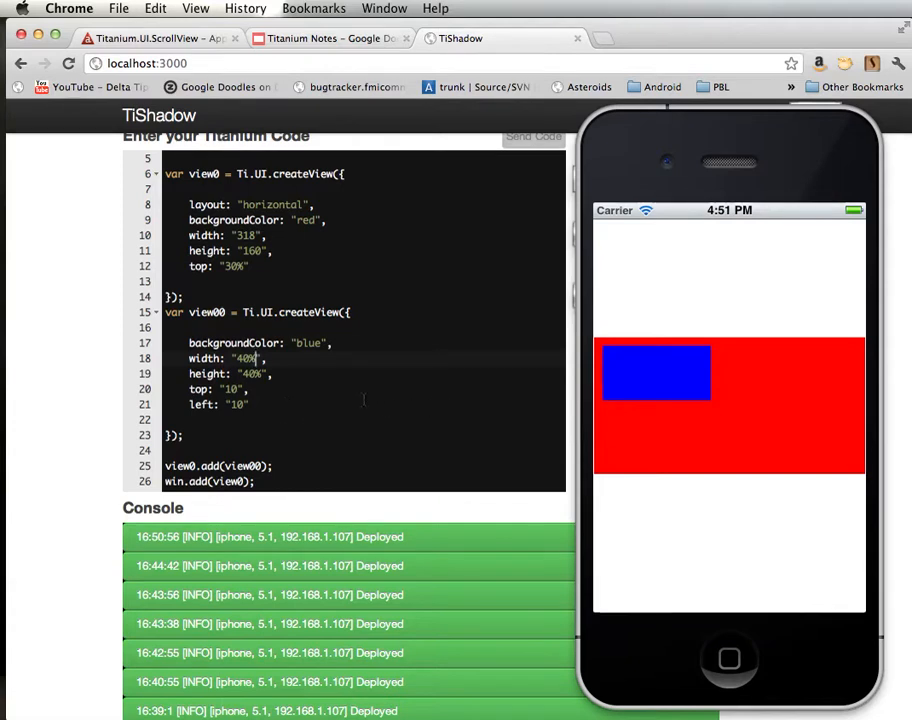
{"action": "mouse_move", "coordinate": [690, 398]}
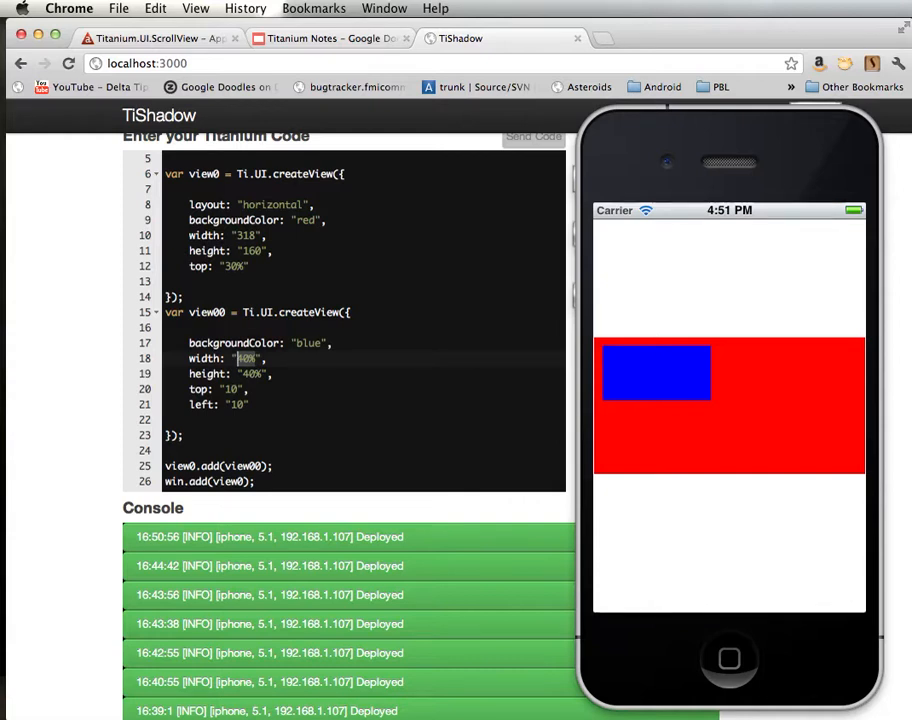
{"action": "type", "text": "1"}
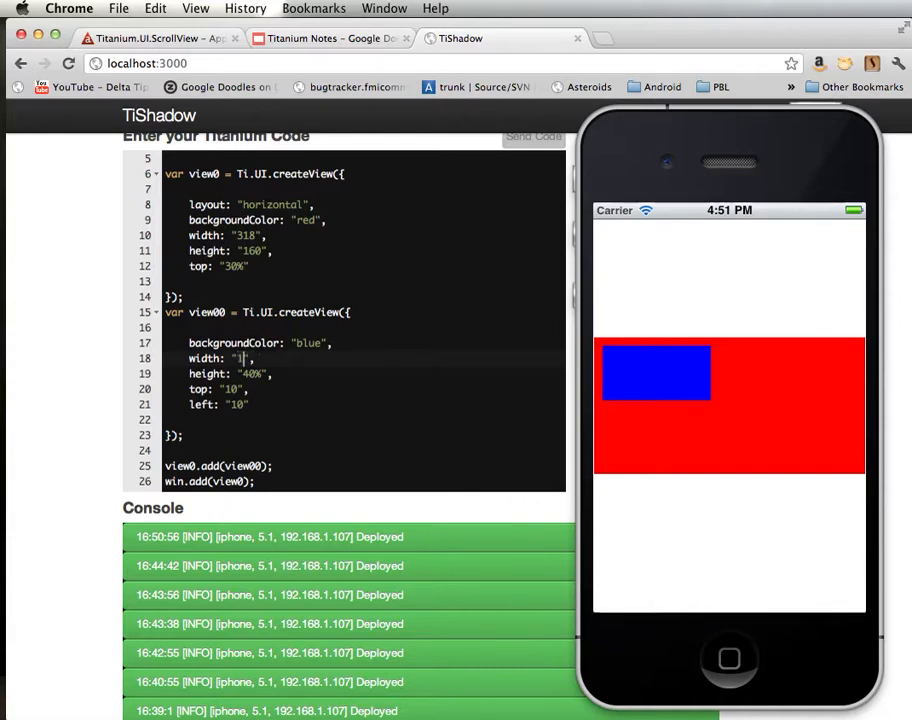
{"action": "type", "text": "20"}
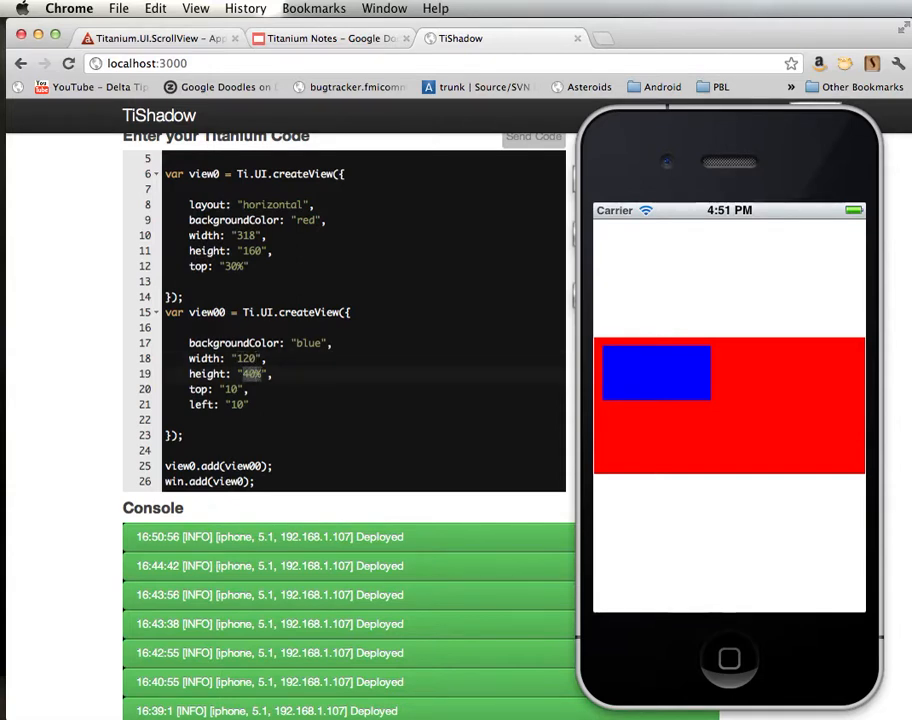
{"action": "mouse_move", "coordinate": [704, 308]}
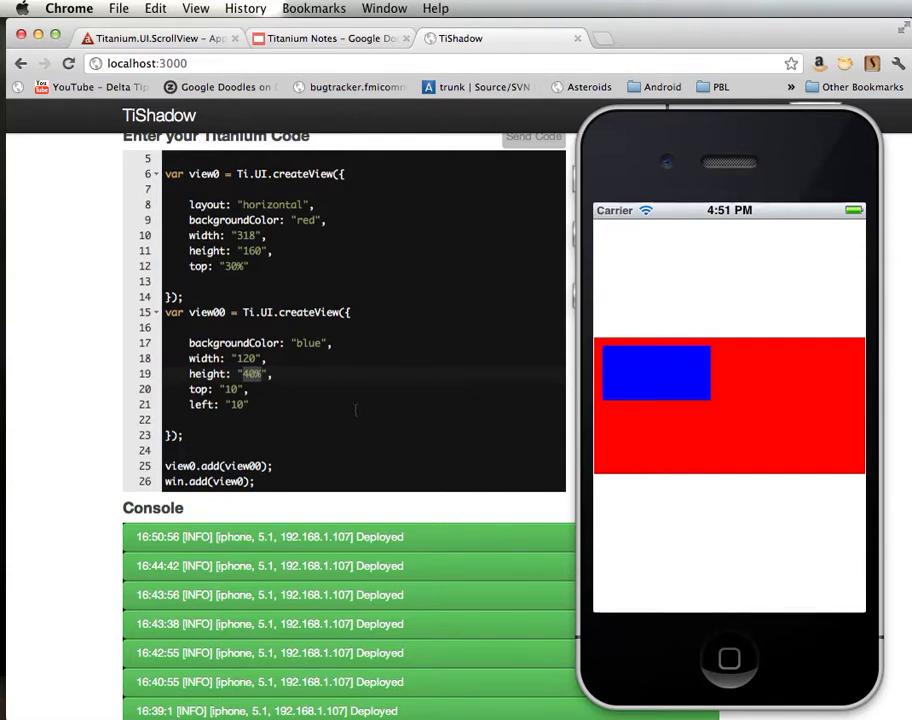
{"action": "type", "text": "6"}
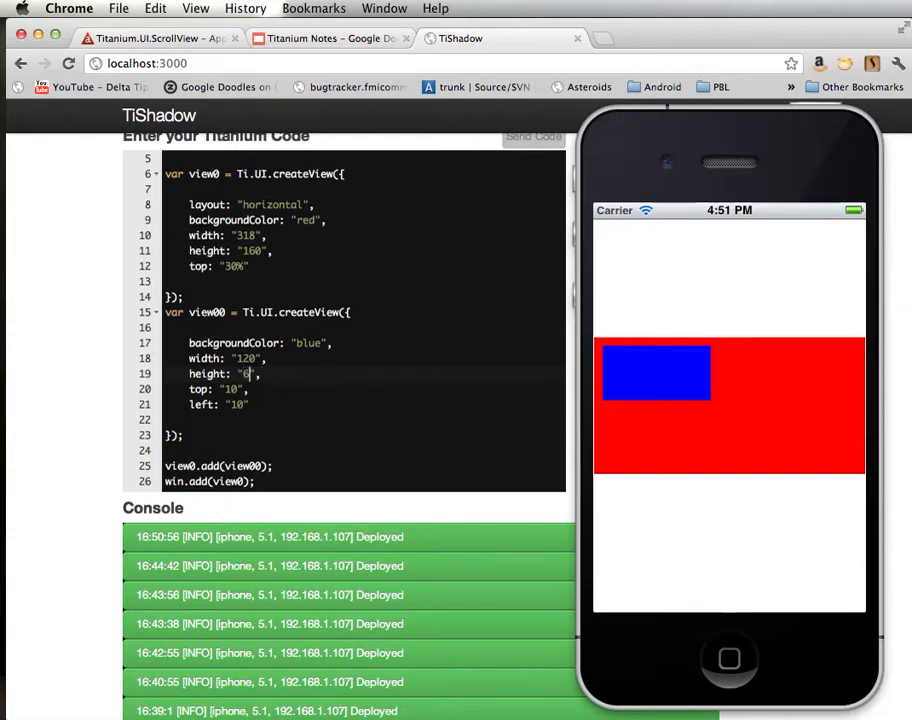
{"action": "type", "text": "4"}
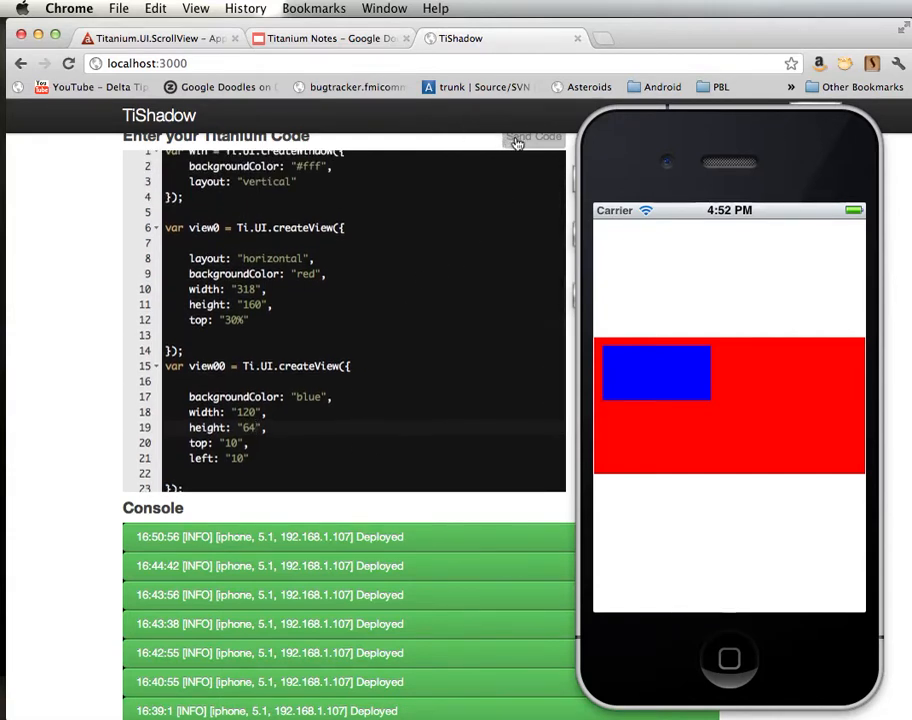
{"action": "left_click", "coordinate": [534, 136]}
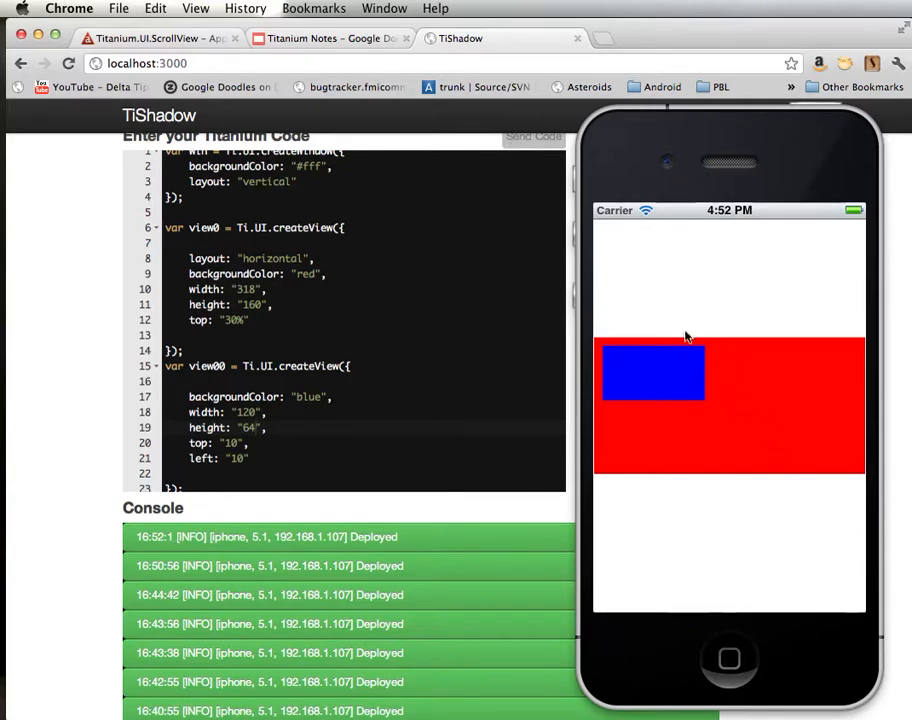
{"action": "mouse_move", "coordinate": [708, 408]}
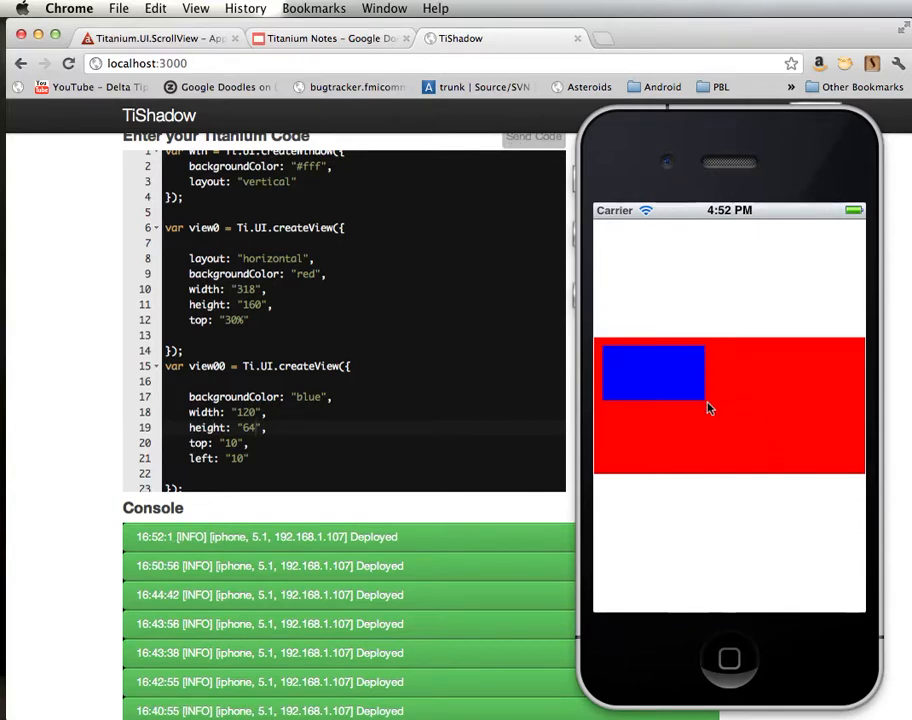
{"action": "mouse_move", "coordinate": [696, 402]}
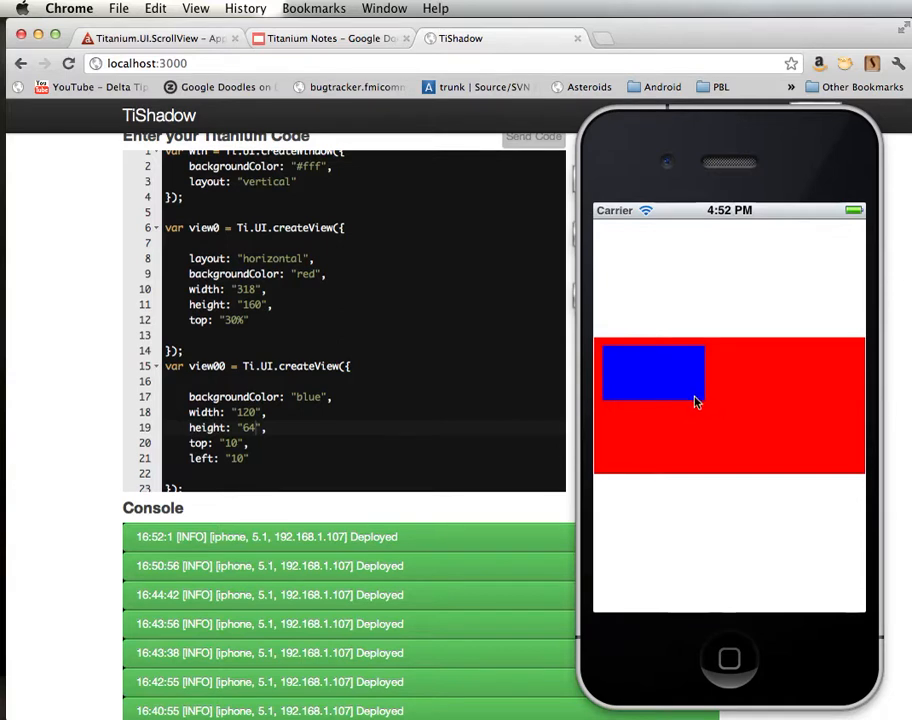
{"action": "mouse_move", "coordinate": [784, 144]}
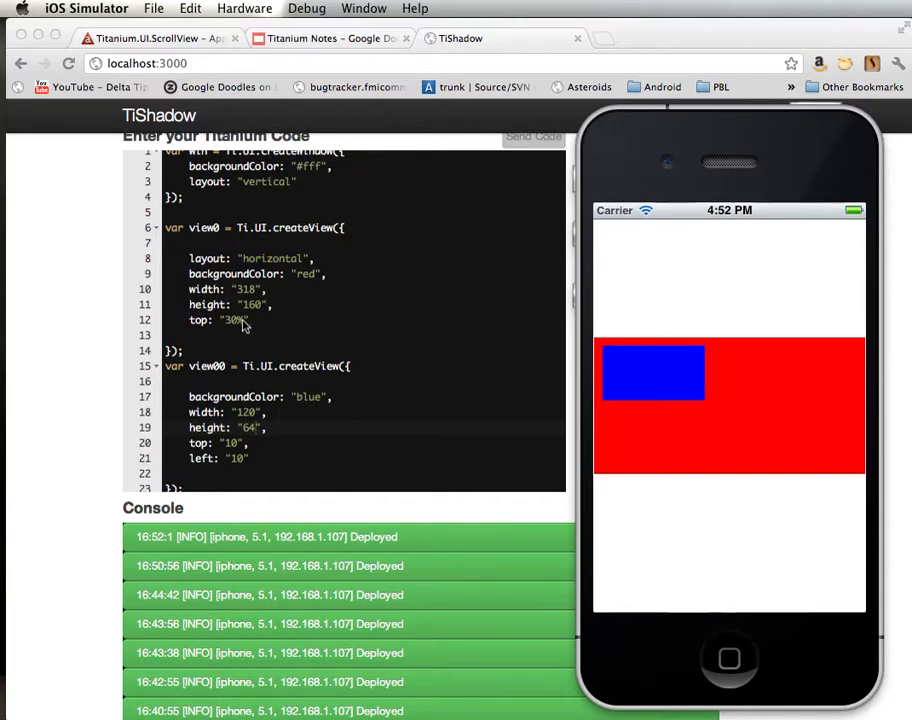
{"action": "mouse_move", "coordinate": [232, 460]}
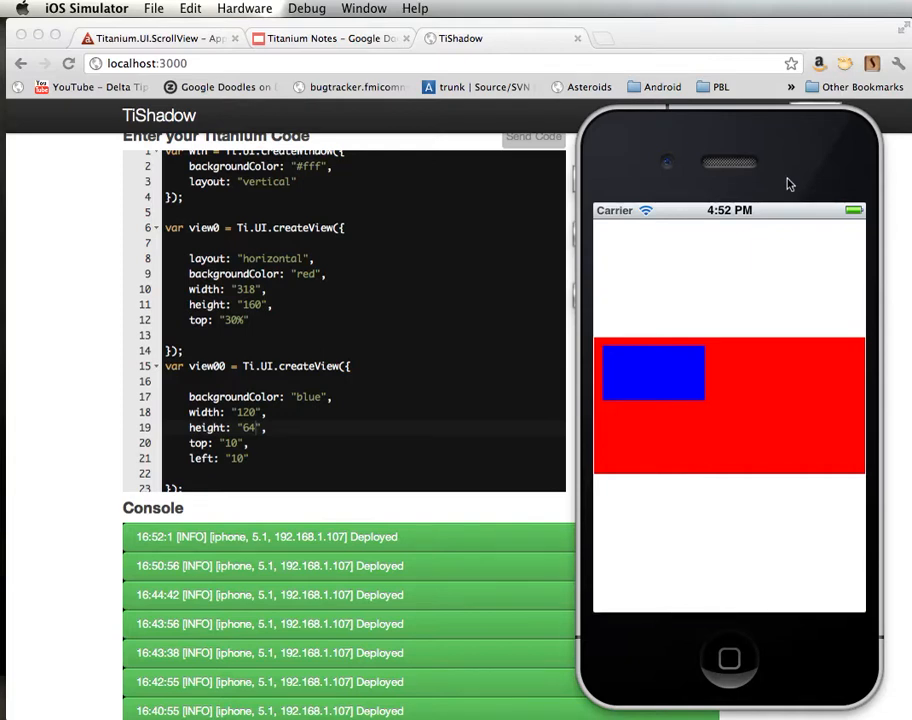
{"action": "mouse_move", "coordinate": [762, 402]}
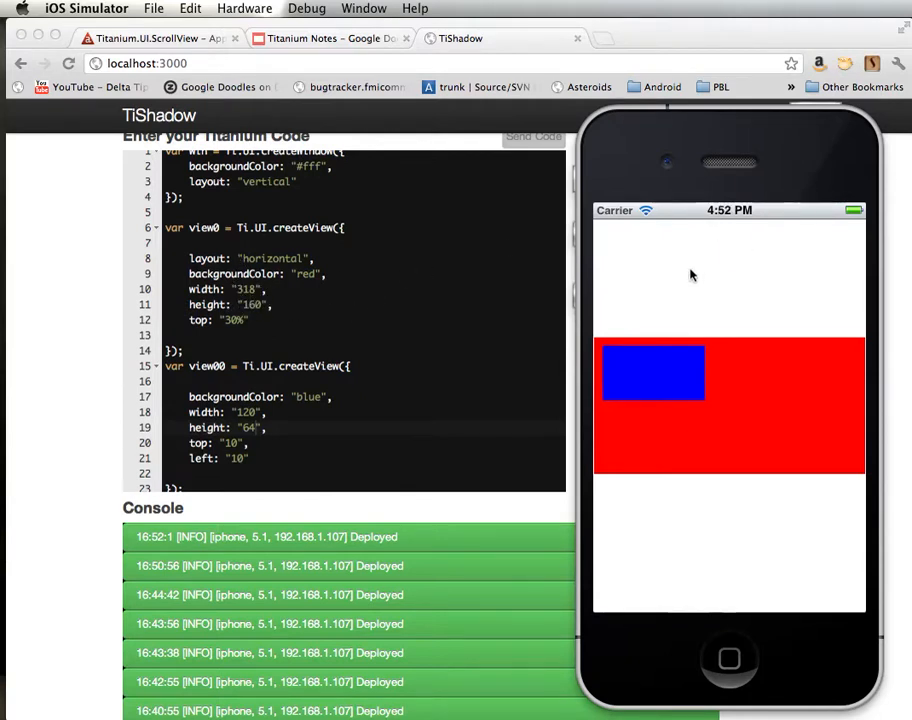
{"action": "mouse_move", "coordinate": [428, 400]}
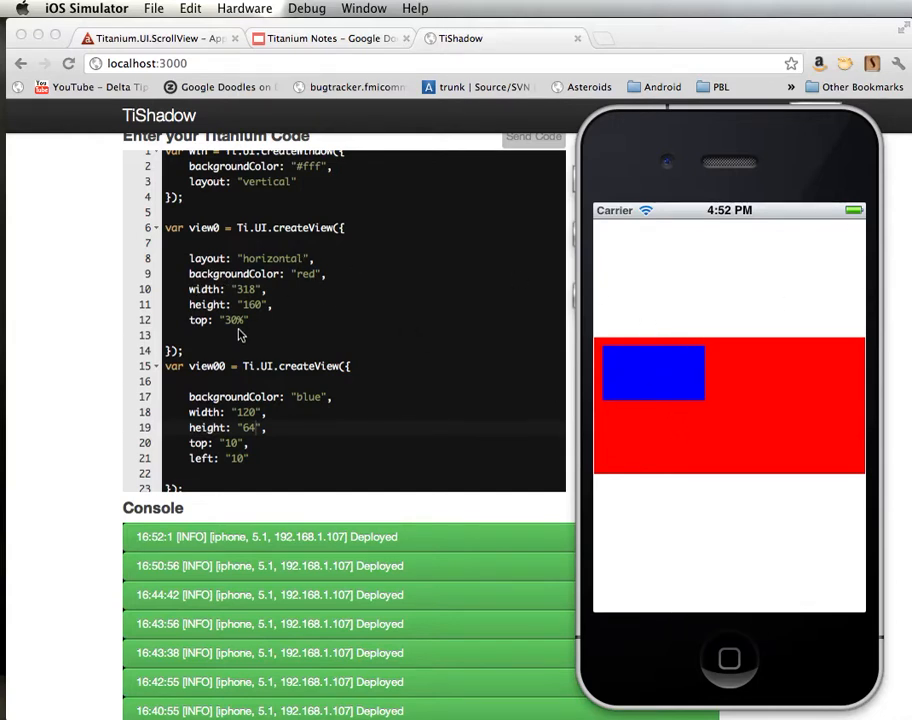
{"action": "mouse_move", "coordinate": [660, 438]}
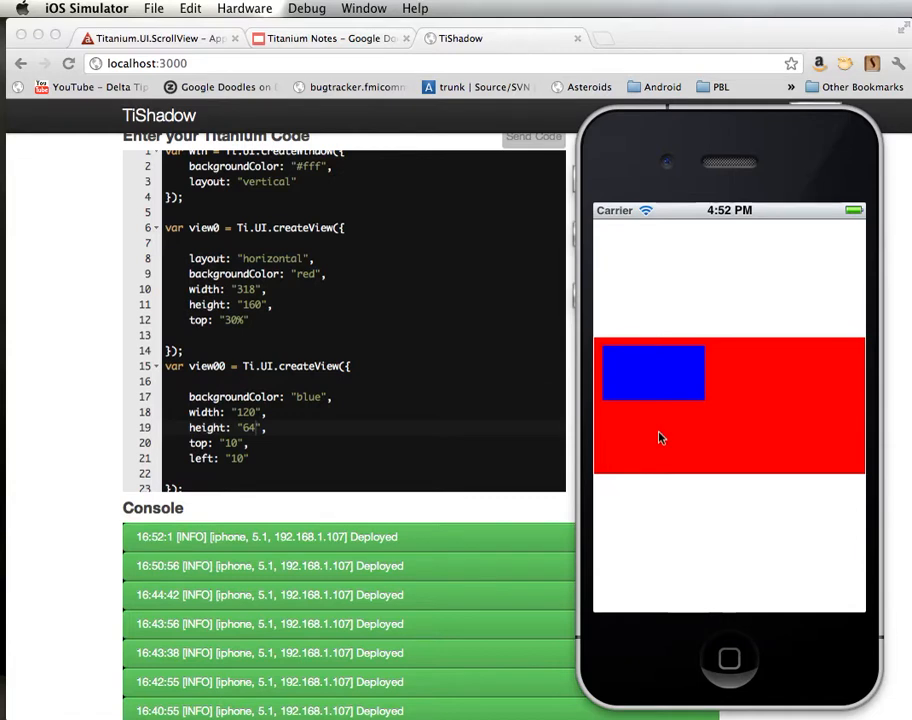
{"action": "mouse_move", "coordinate": [356, 380]}
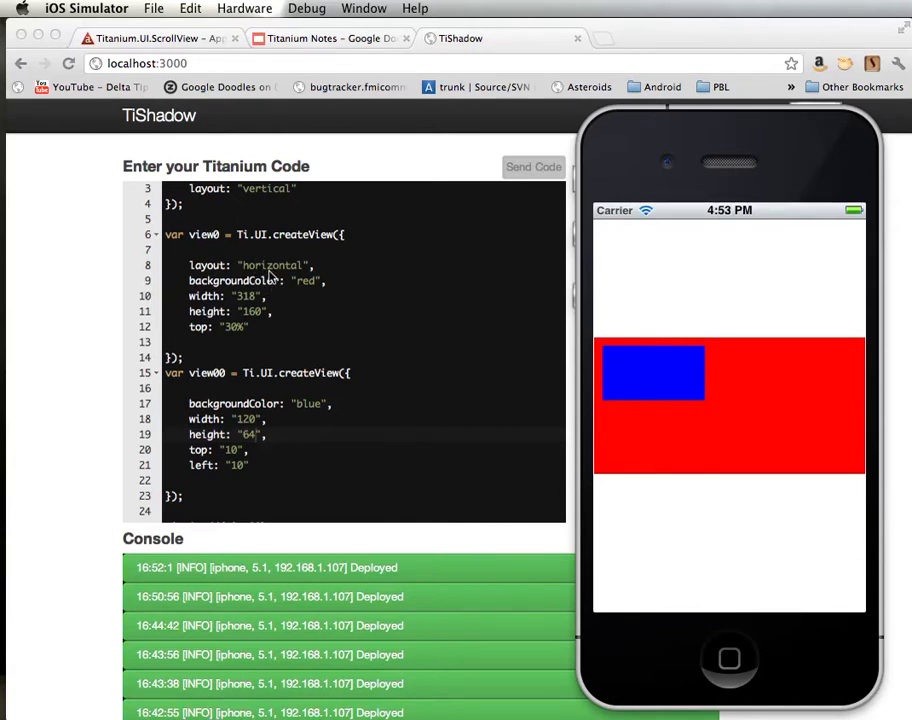
{"action": "scroll", "scroll_direction": "down", "scroll_amount": 3}
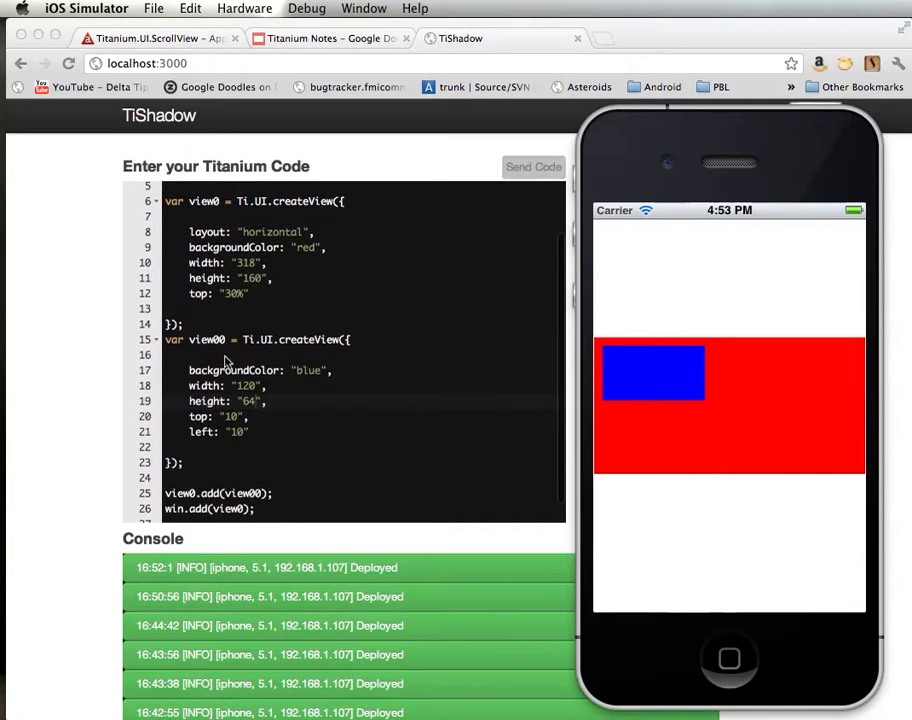
{"action": "scroll", "scroll_direction": "down", "scroll_amount": 3}
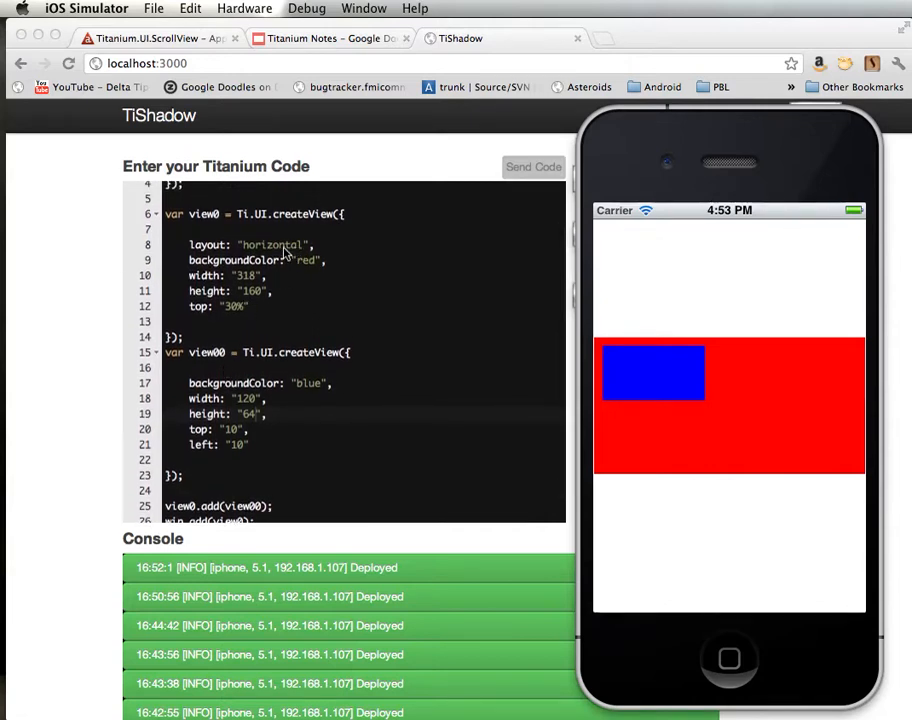
{"action": "mouse_move", "coordinate": [482, 364]}
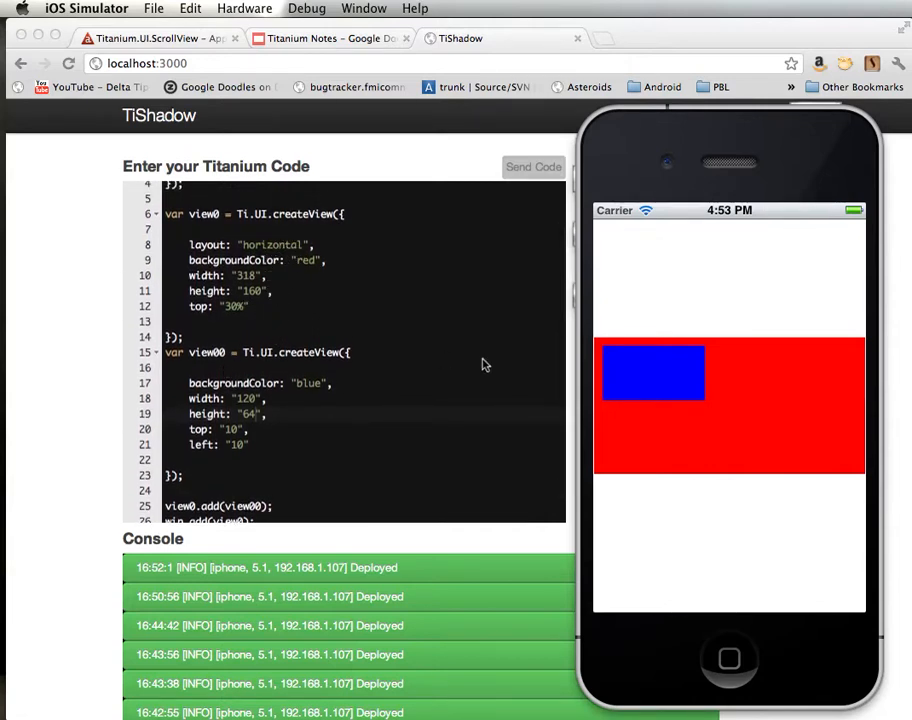
{"action": "mouse_move", "coordinate": [708, 390]}
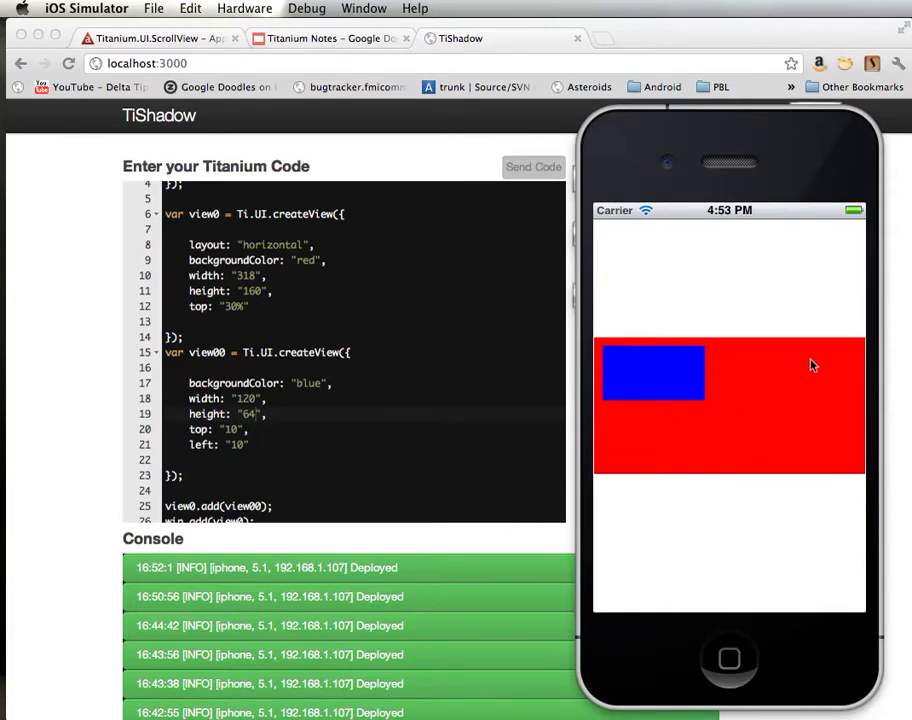
{"action": "mouse_move", "coordinate": [732, 392]}
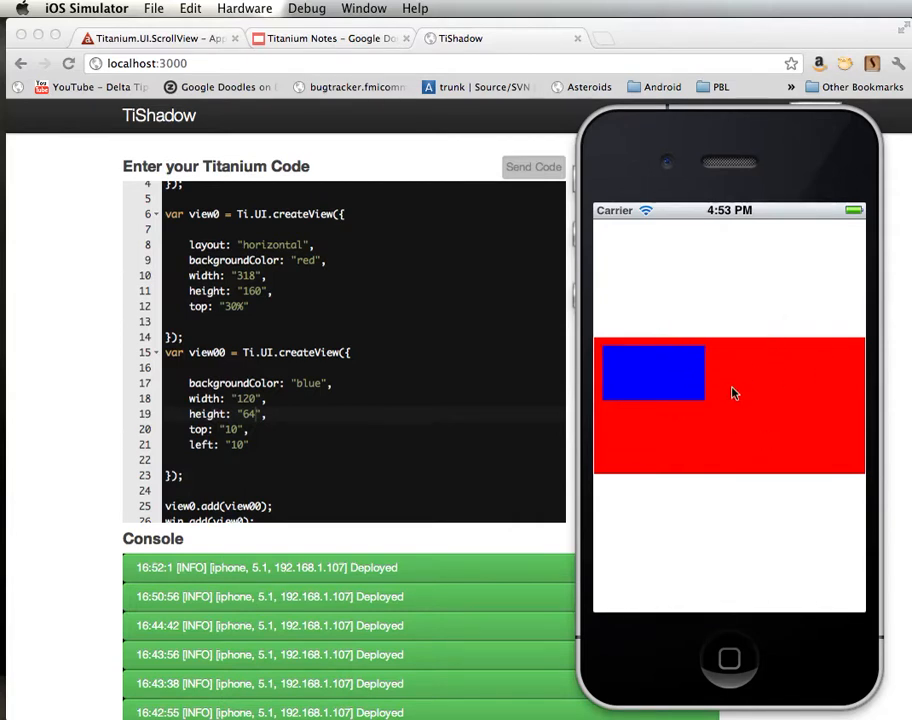
{"action": "mouse_move", "coordinate": [664, 376]}
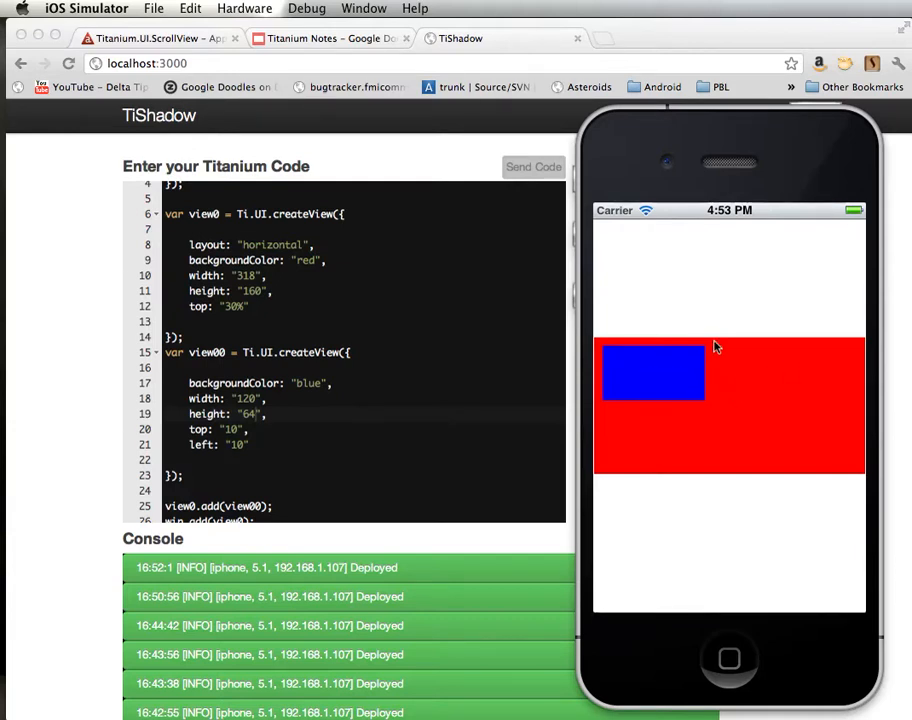
{"action": "mouse_move", "coordinate": [640, 400]}
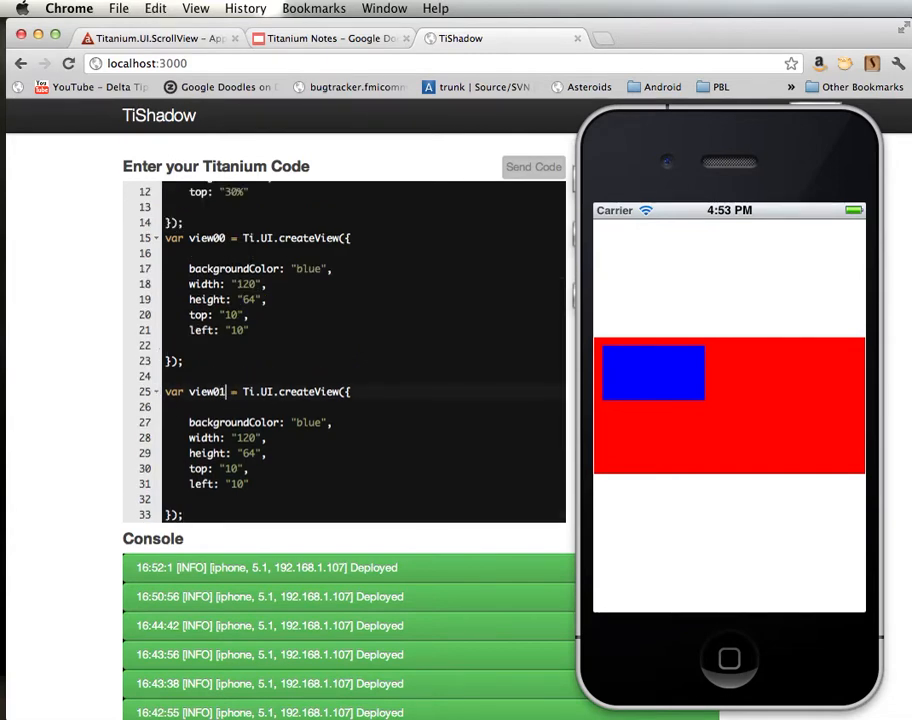
Step: Attach view01 to the red view with view0.add(view01) and deploy the code
{"action": "scroll", "scroll_direction": "down", "scroll_amount": 3}
{"action": "type", "text": "view0."}
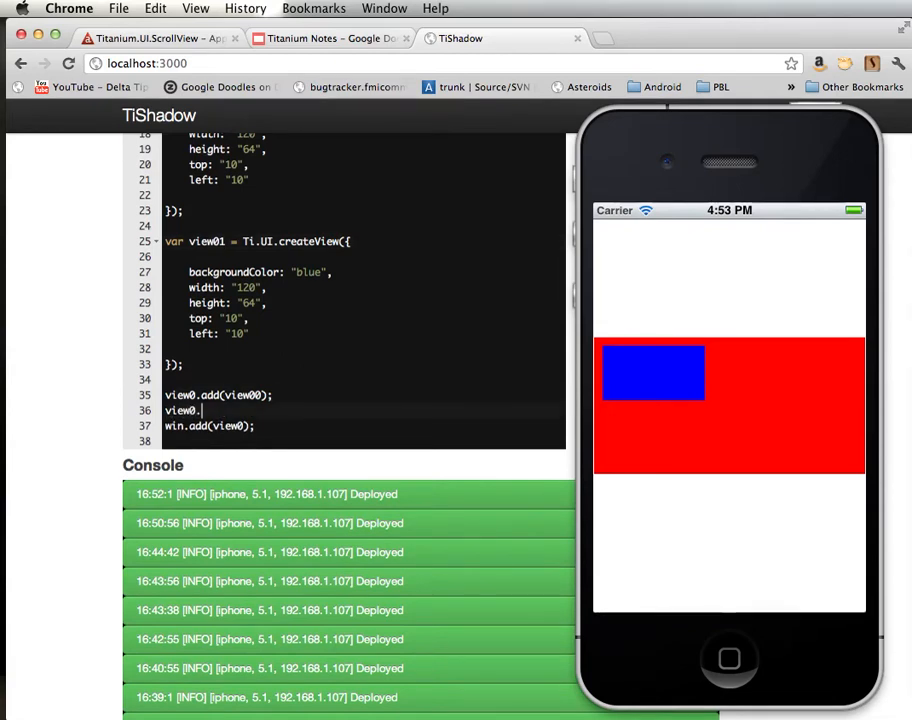
{"action": "type", "text": "add(view01);"}
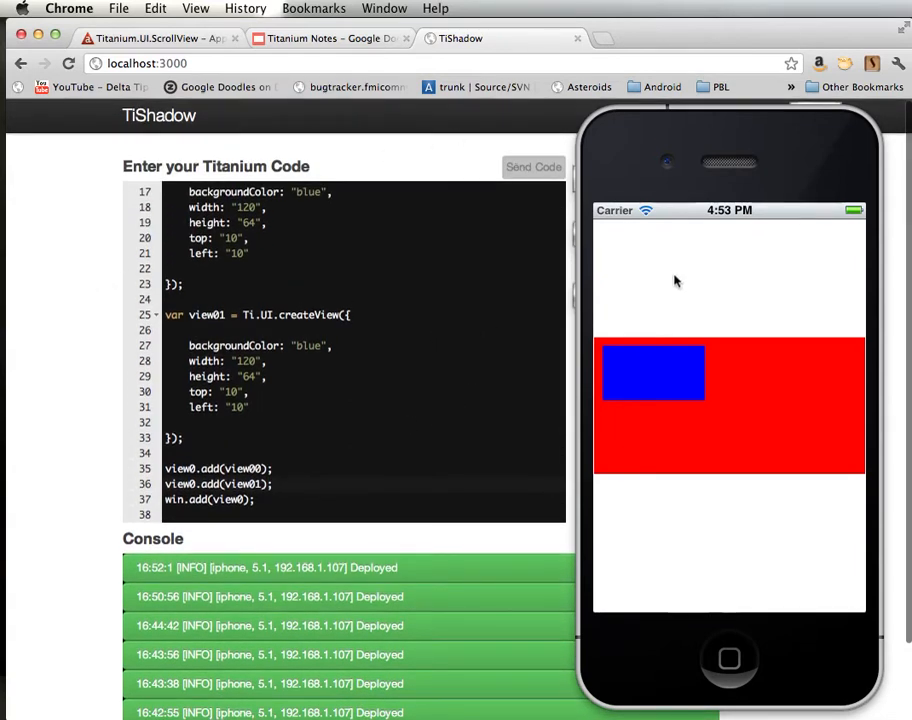
{"action": "mouse_move", "coordinate": [712, 358]}
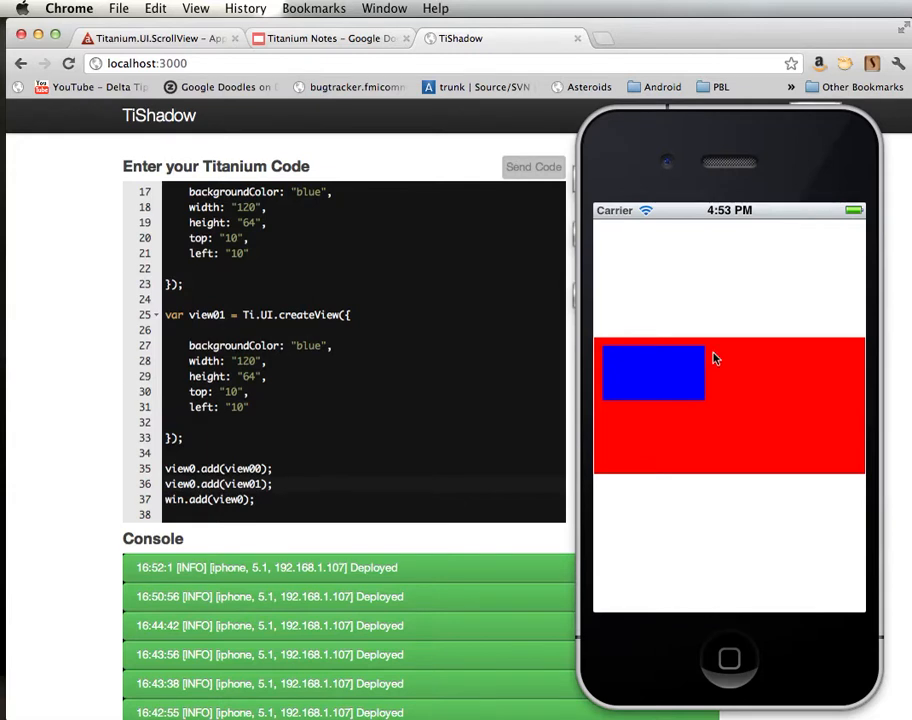
{"action": "mouse_move", "coordinate": [816, 364]}
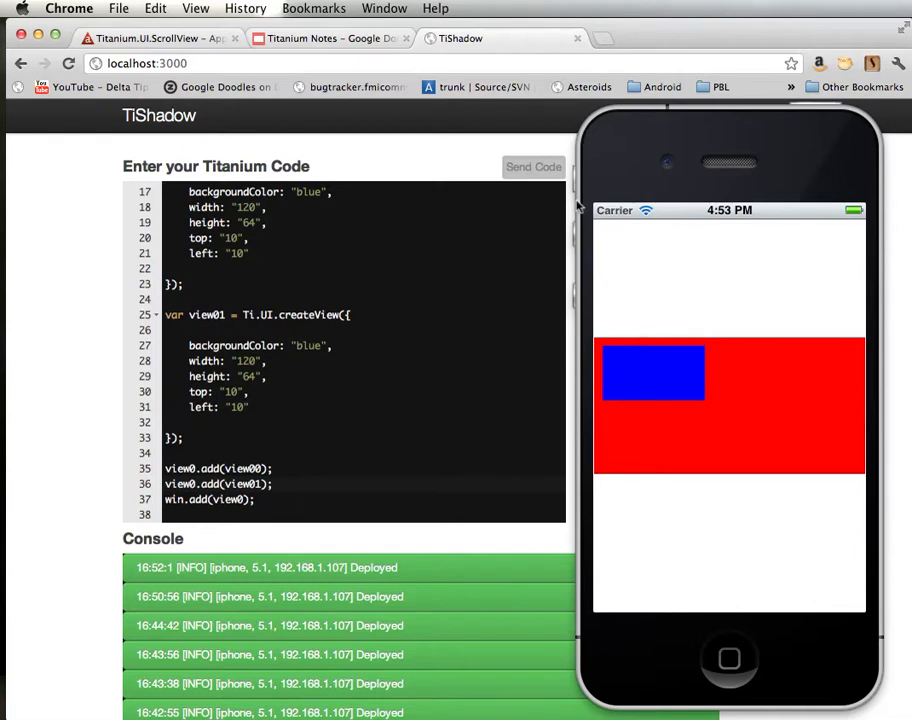
{"action": "left_click", "coordinate": [532, 168]}
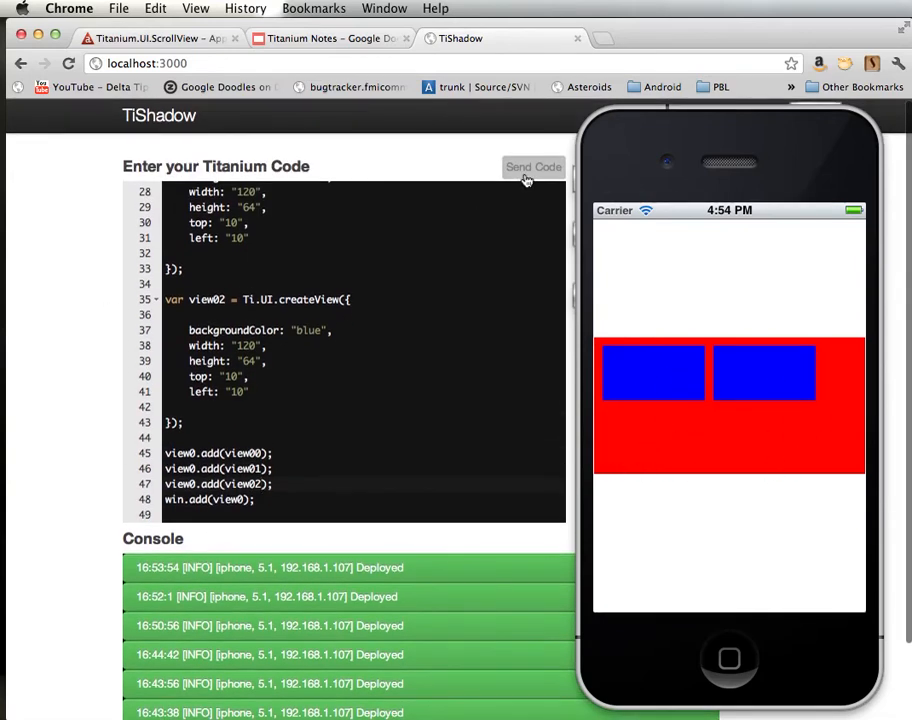
Step: Deploy the three-blue-view code so the boxes appear side by side on the iPhone
{"action": "left_click", "coordinate": [532, 168]}
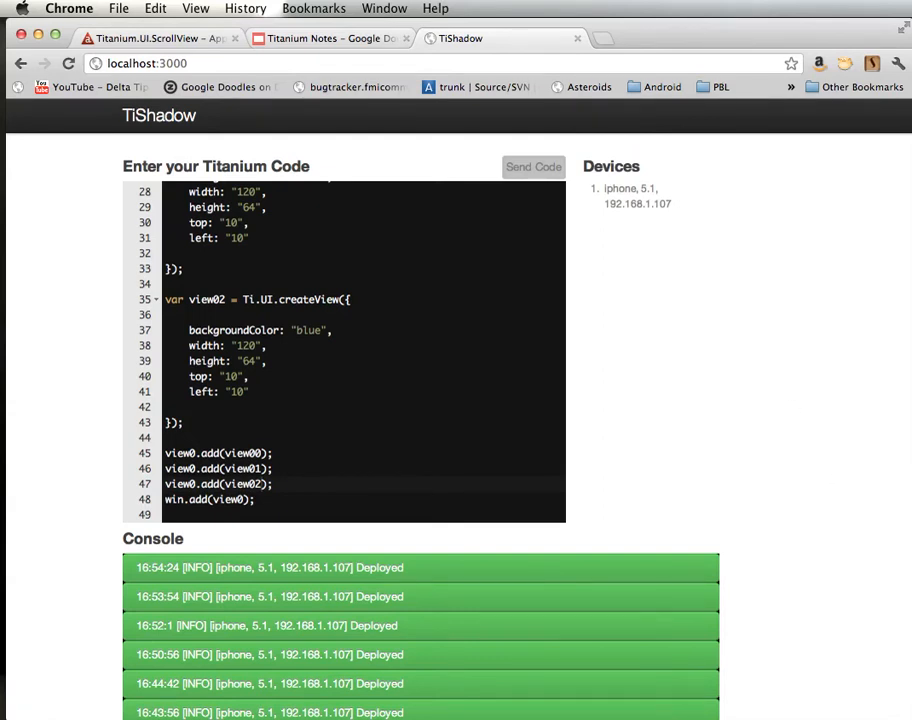
Step: Bring the TiShadow page with the connected iPhone under Devices to the front
{"action": "left_click", "coordinate": [374, 424]}
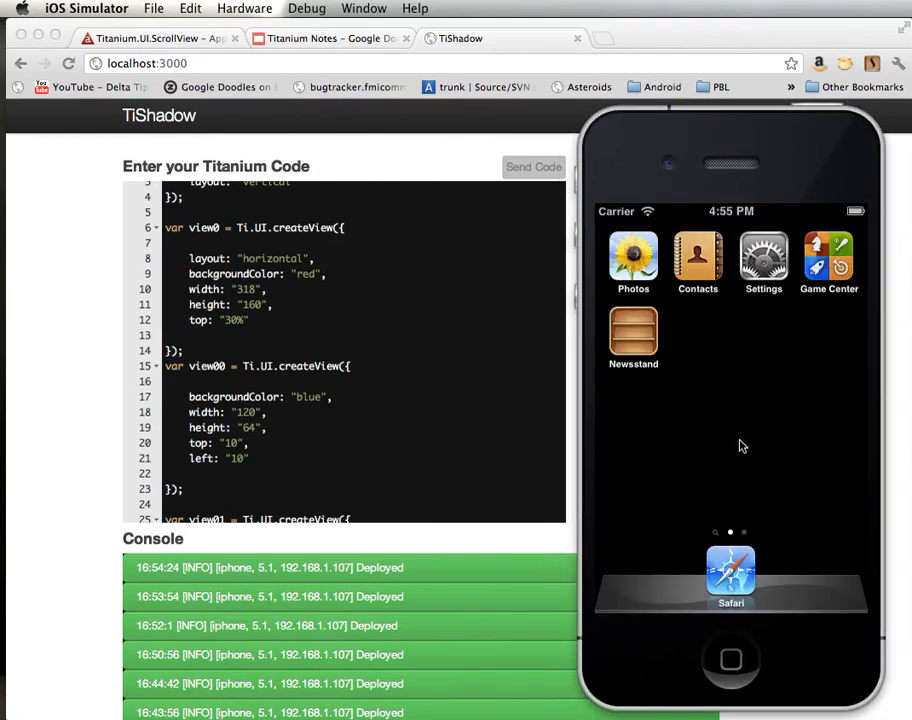
{"action": "mouse_move", "coordinate": [524, 452]}
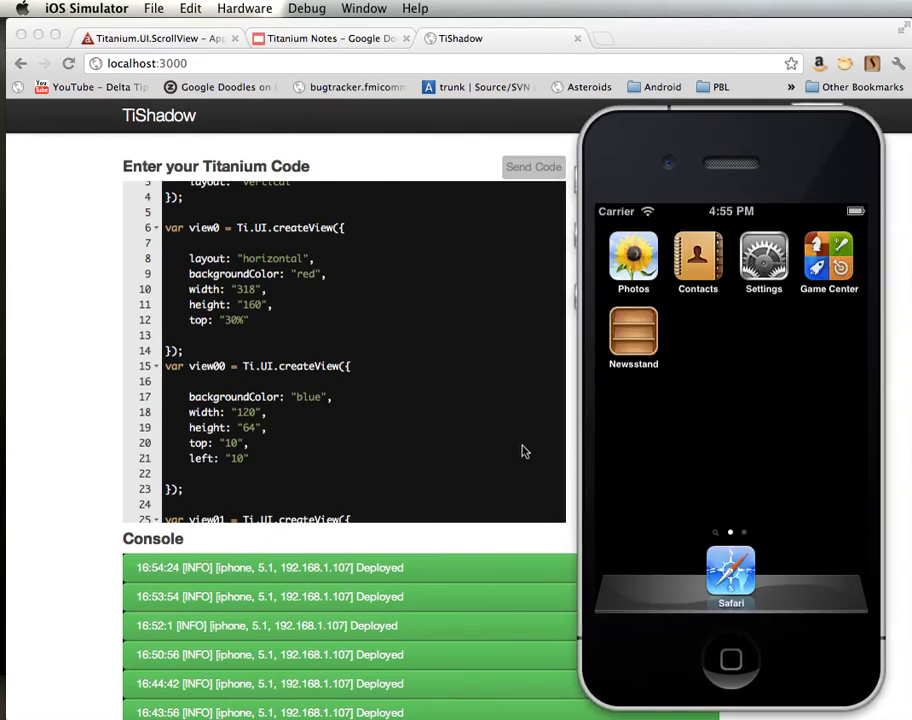